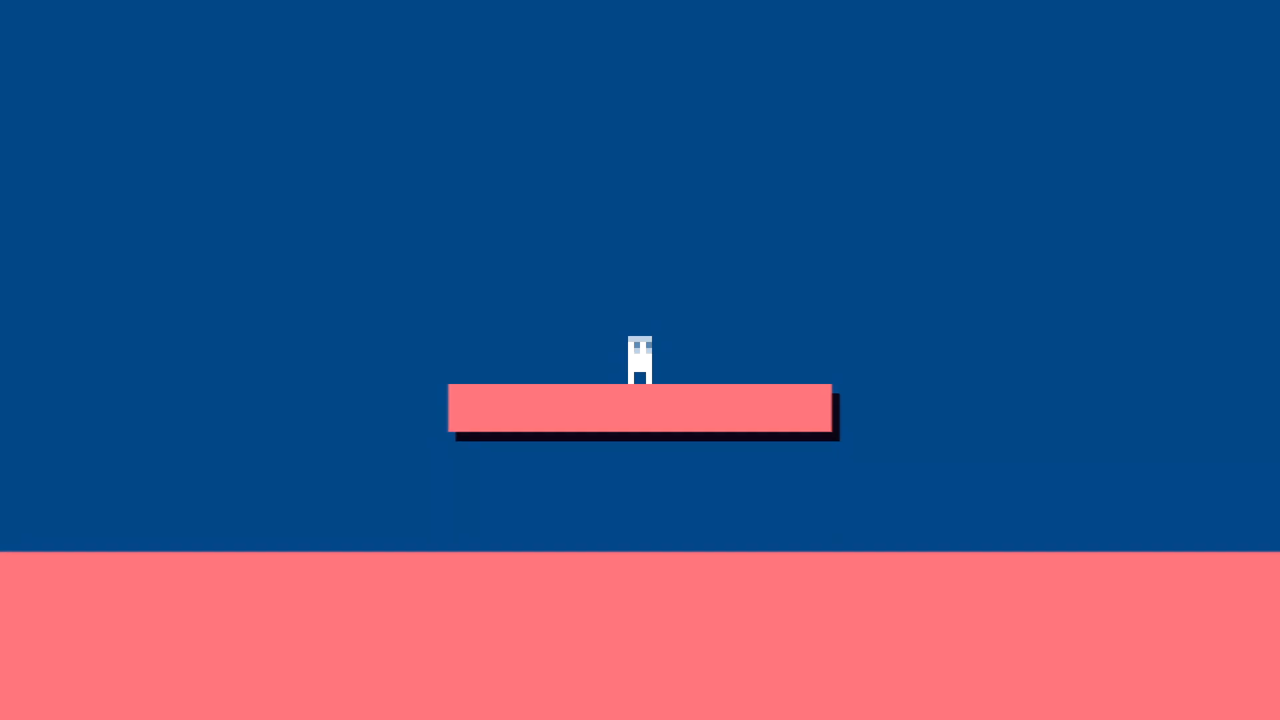
Select Main Camera, keep its projection Orthographic, and try Size 2 before settling on 5.
click(617, 44)
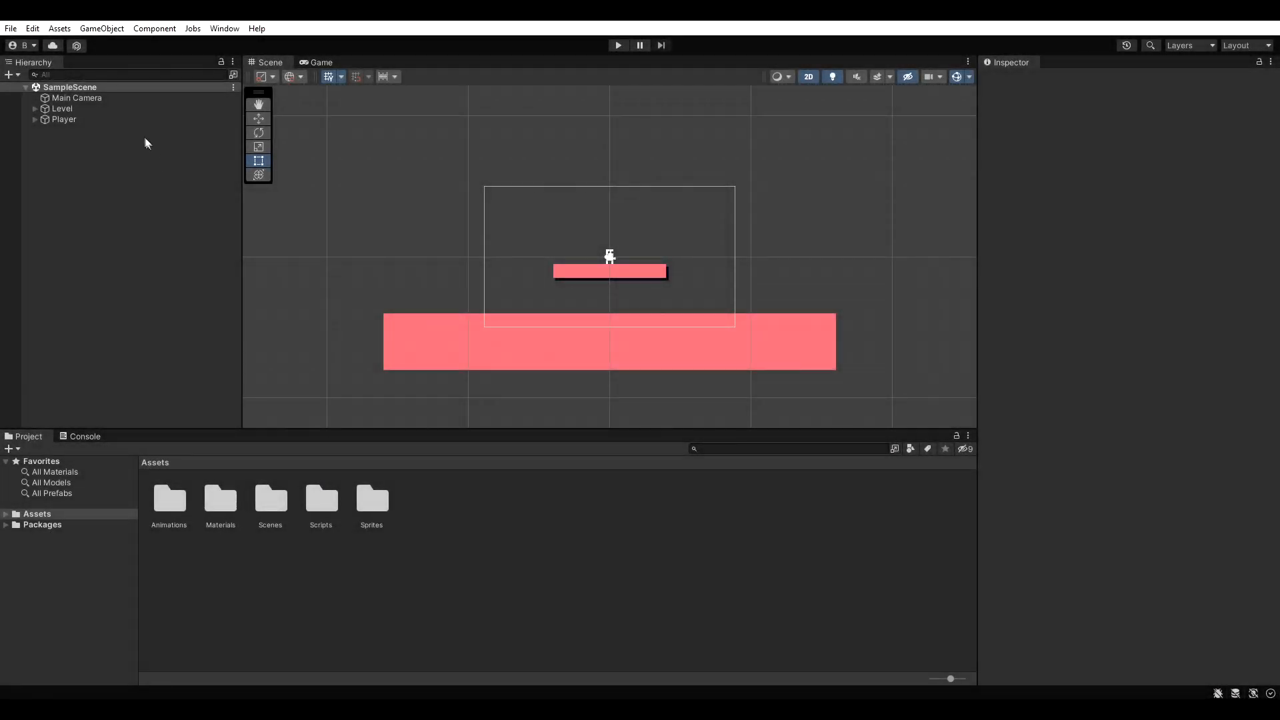
click(76, 98)
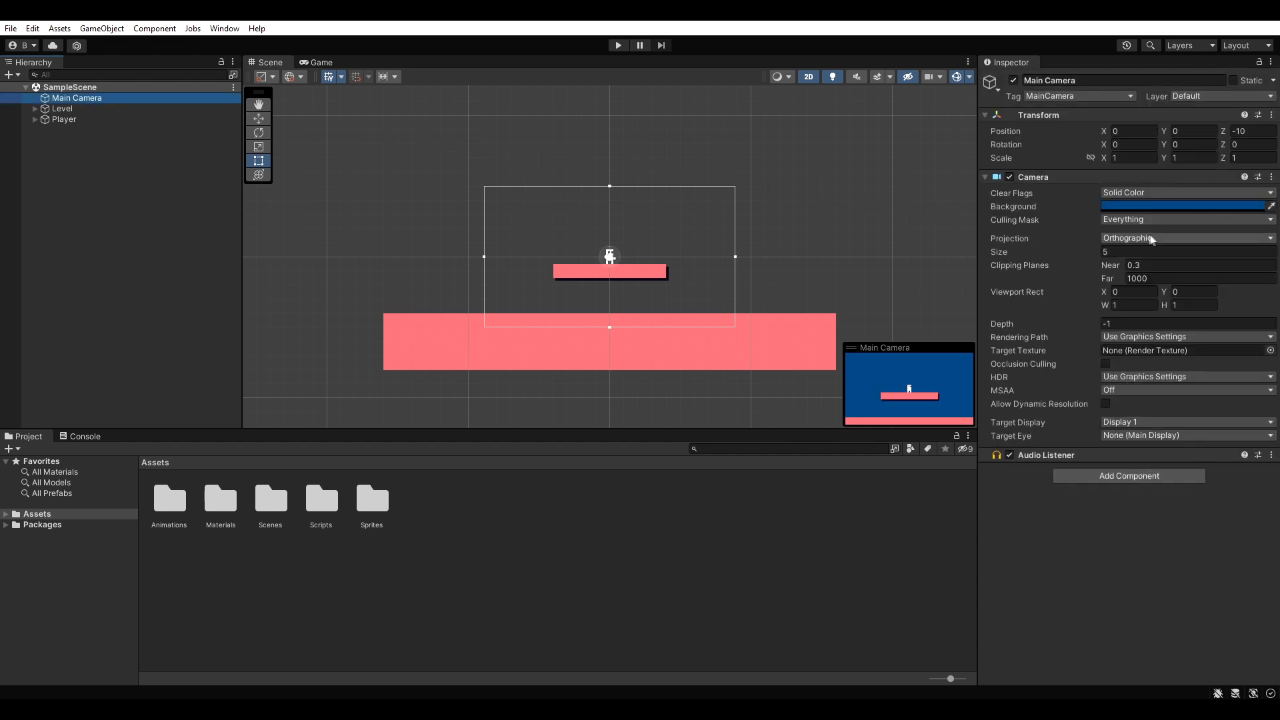
click(1183, 237)
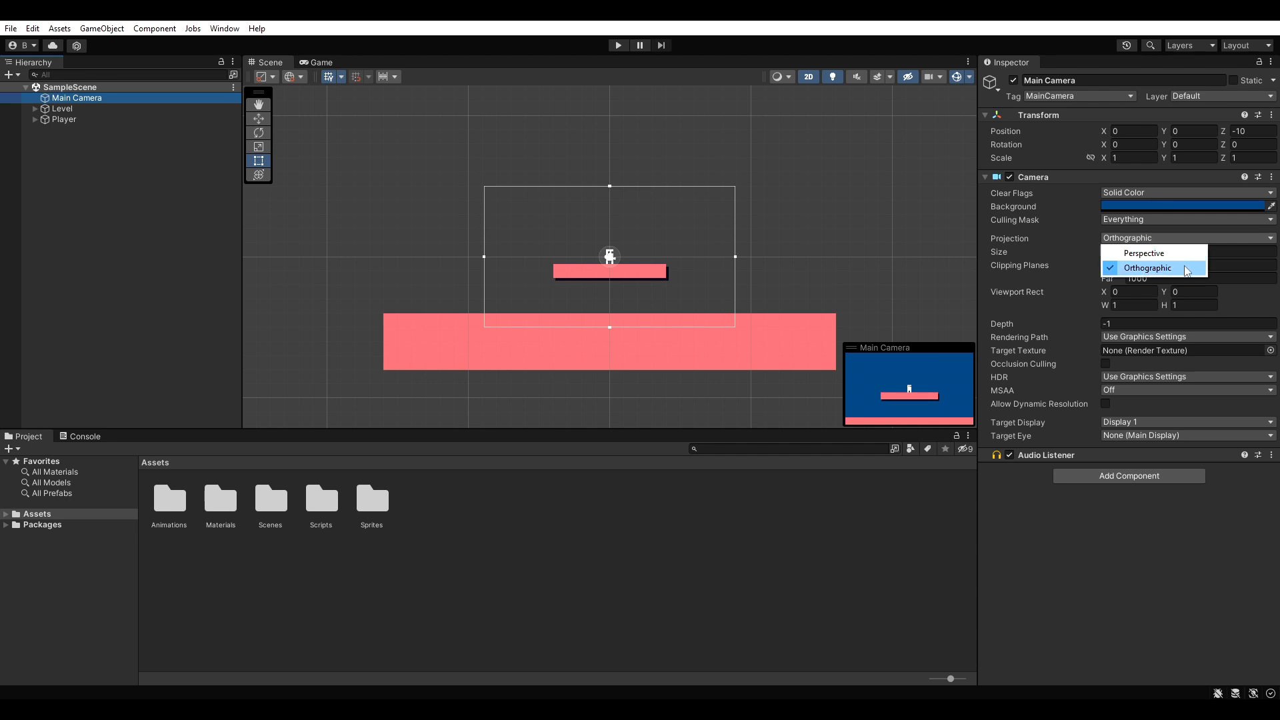
click(1148, 268)
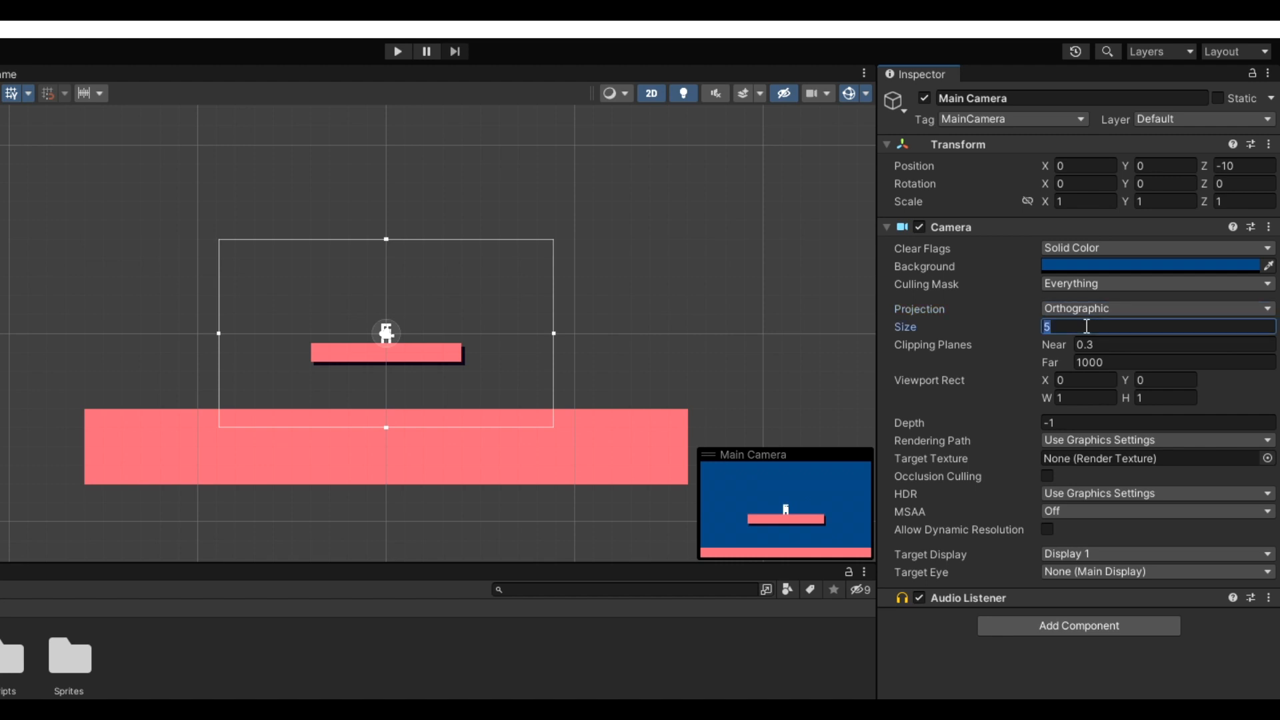
text(2)
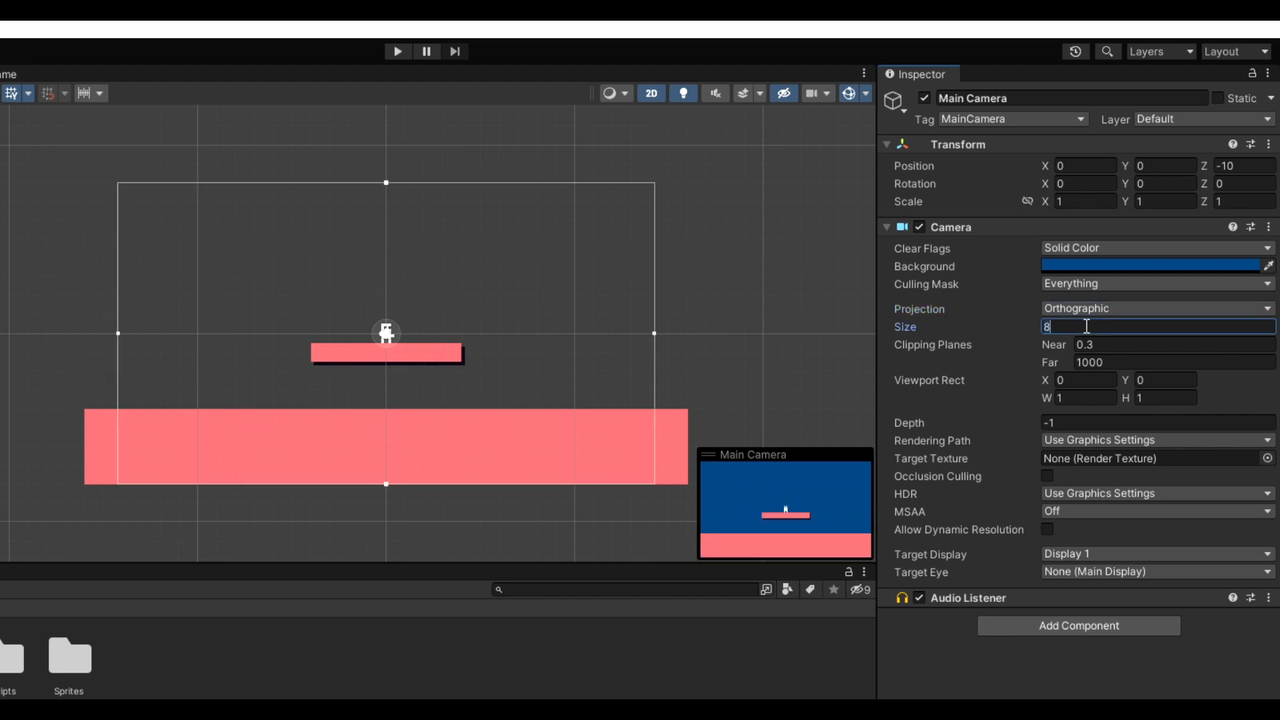
text(5)
text(Camer)
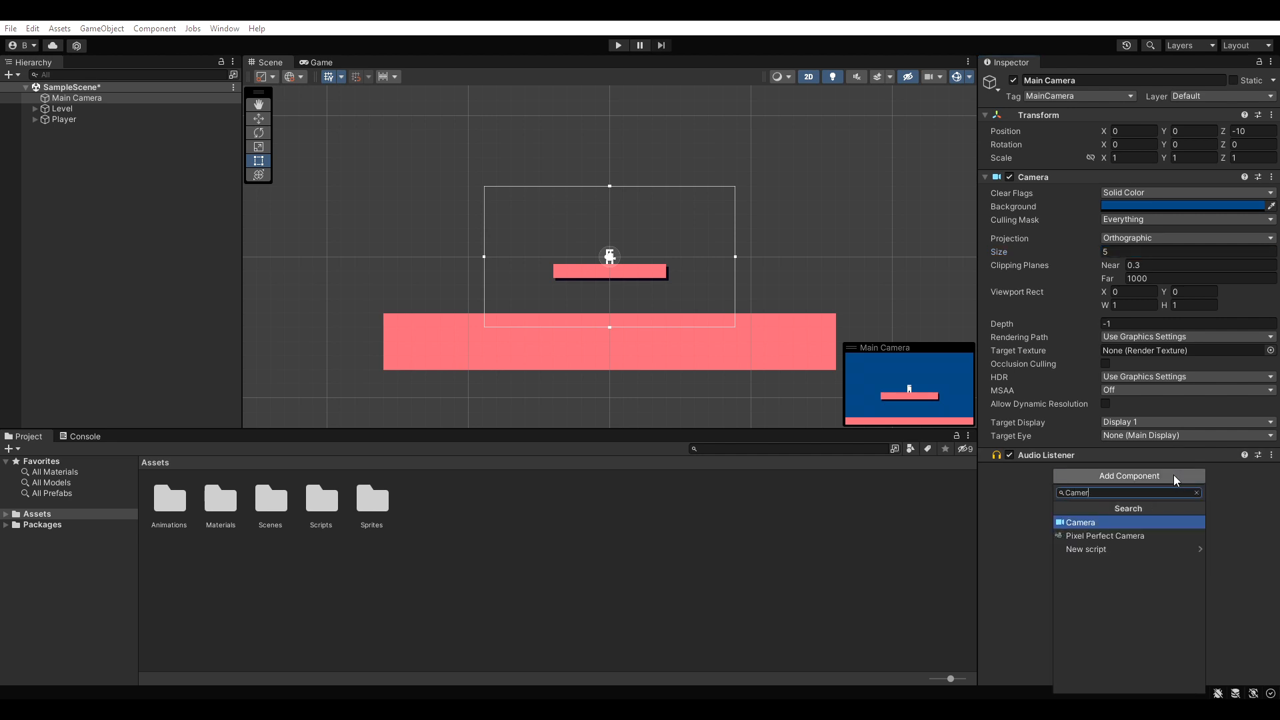
Create and attach a new CameraZoom script to Main Camera, then open it in Visual Studio.
click(1086, 548)
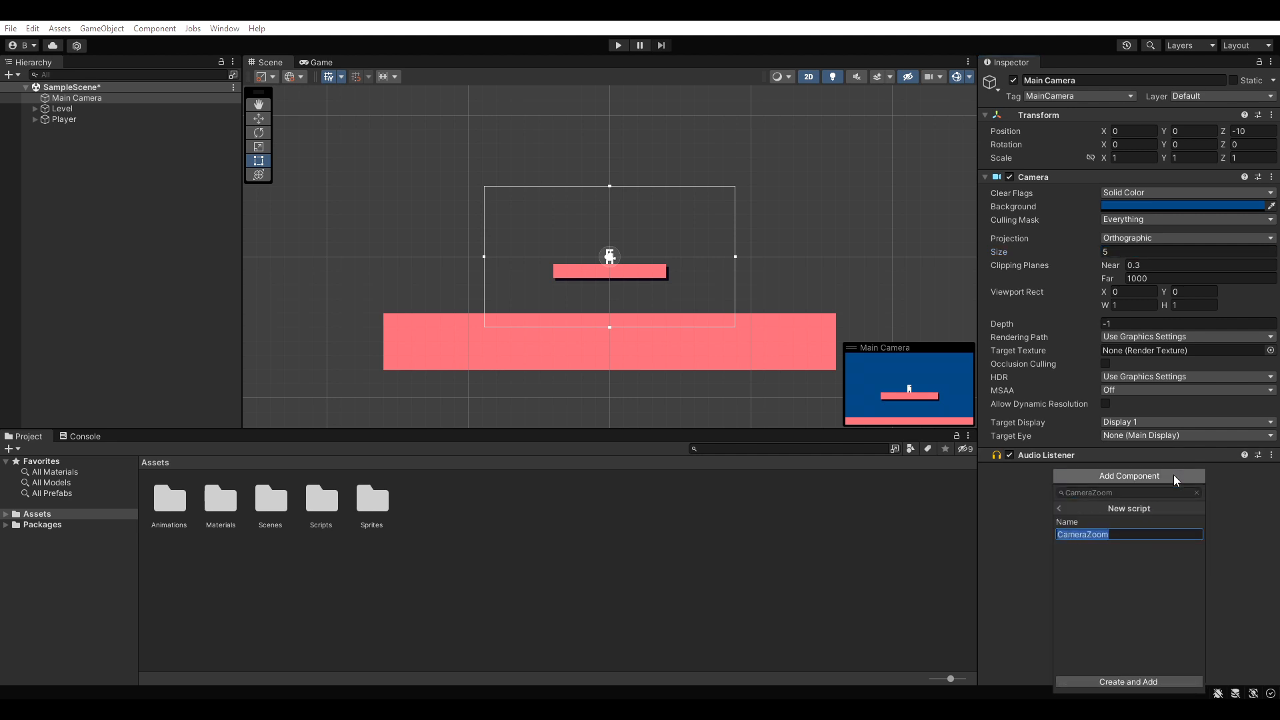
click(1127, 682)
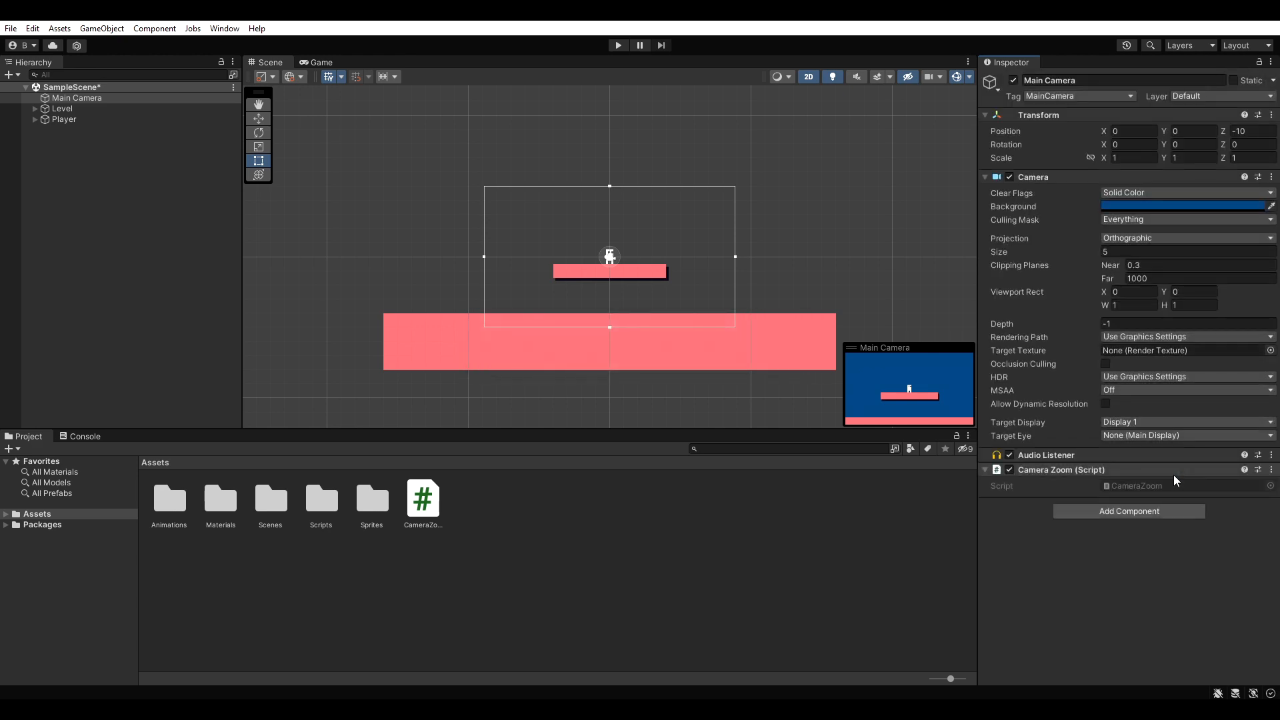
double_click(422, 498)
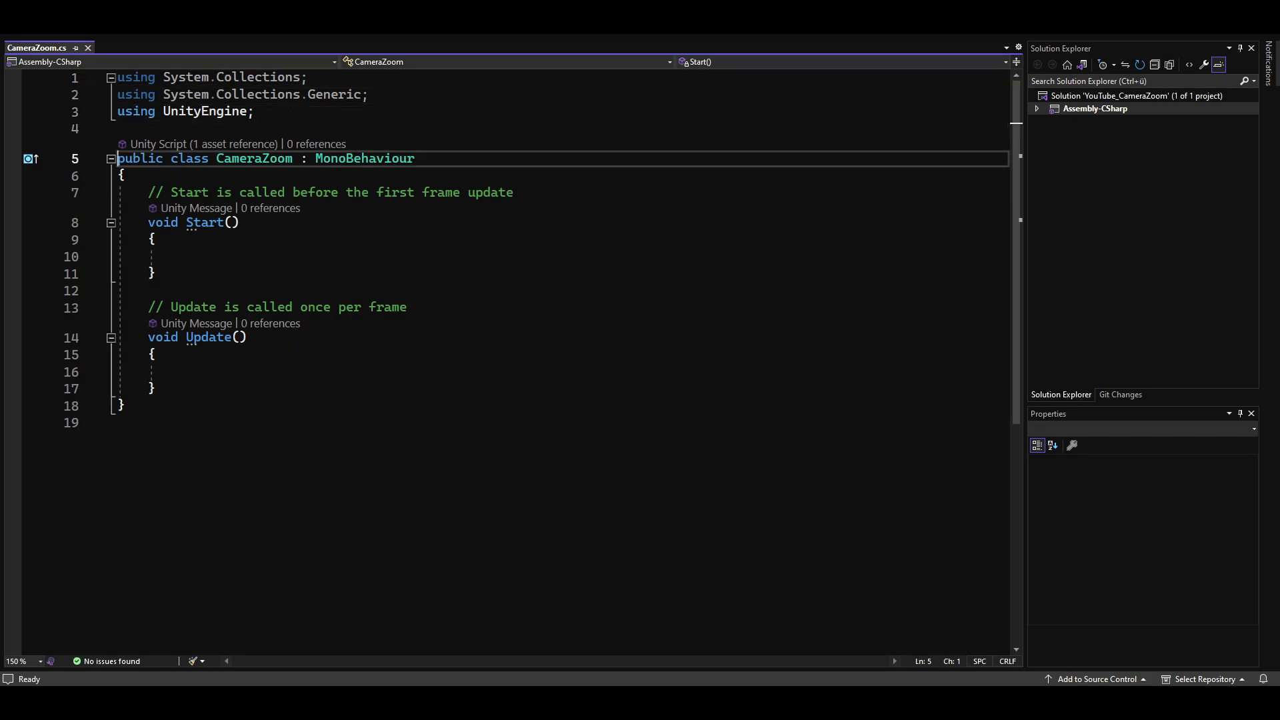
Declare private floats zoom, zoomMultiplier 4f, minZoom 2f, maxZoom 8f, velocity 0f, smoothTime 0.25f.
key(enter)
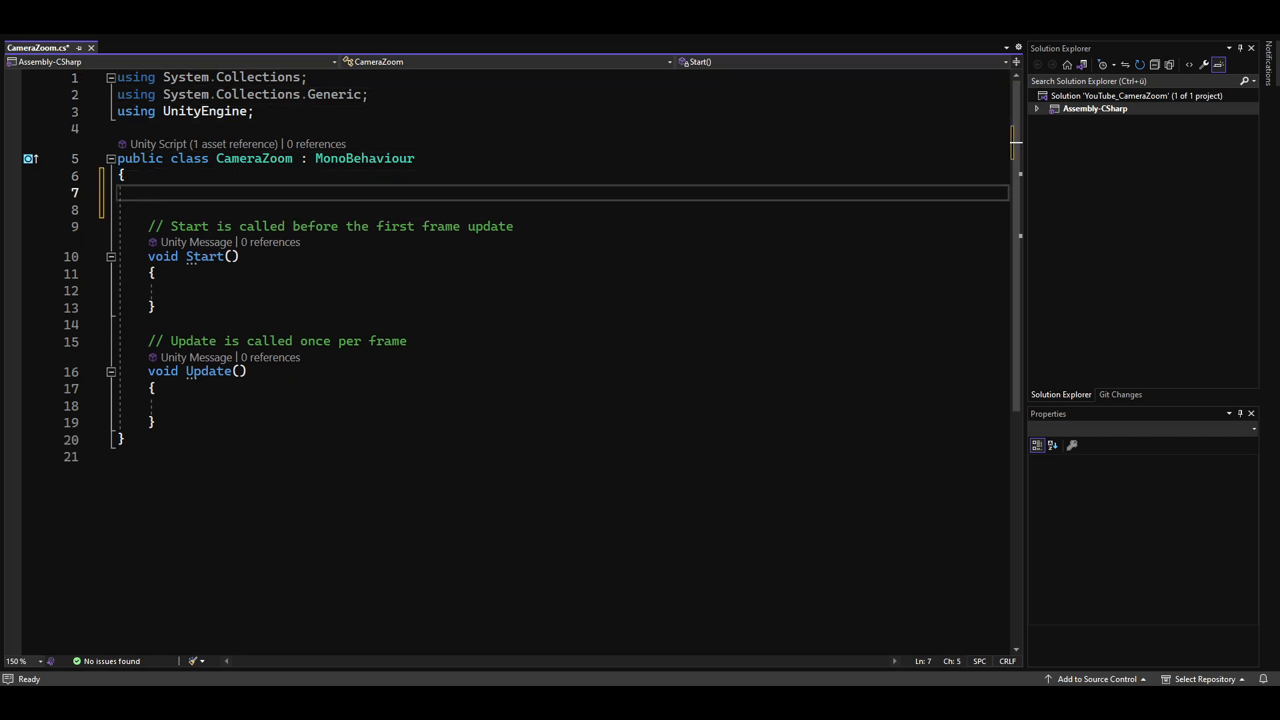
text(private float zoom;)
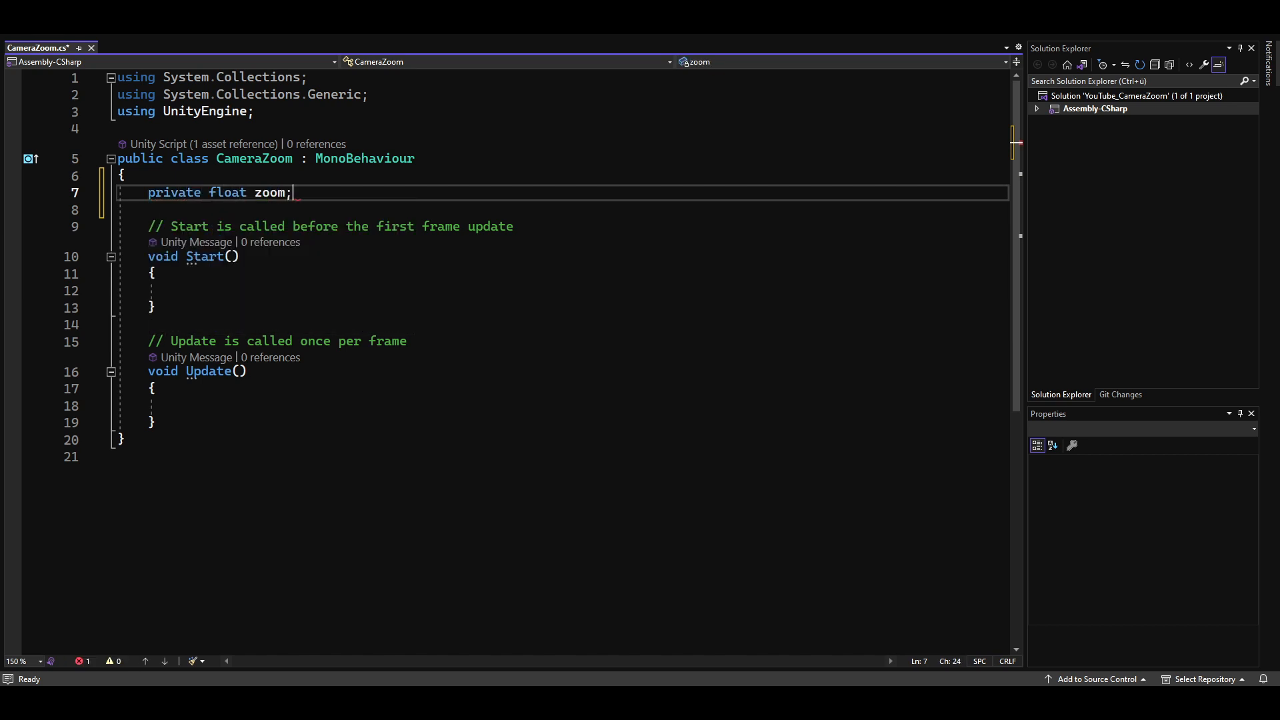
text(private float)
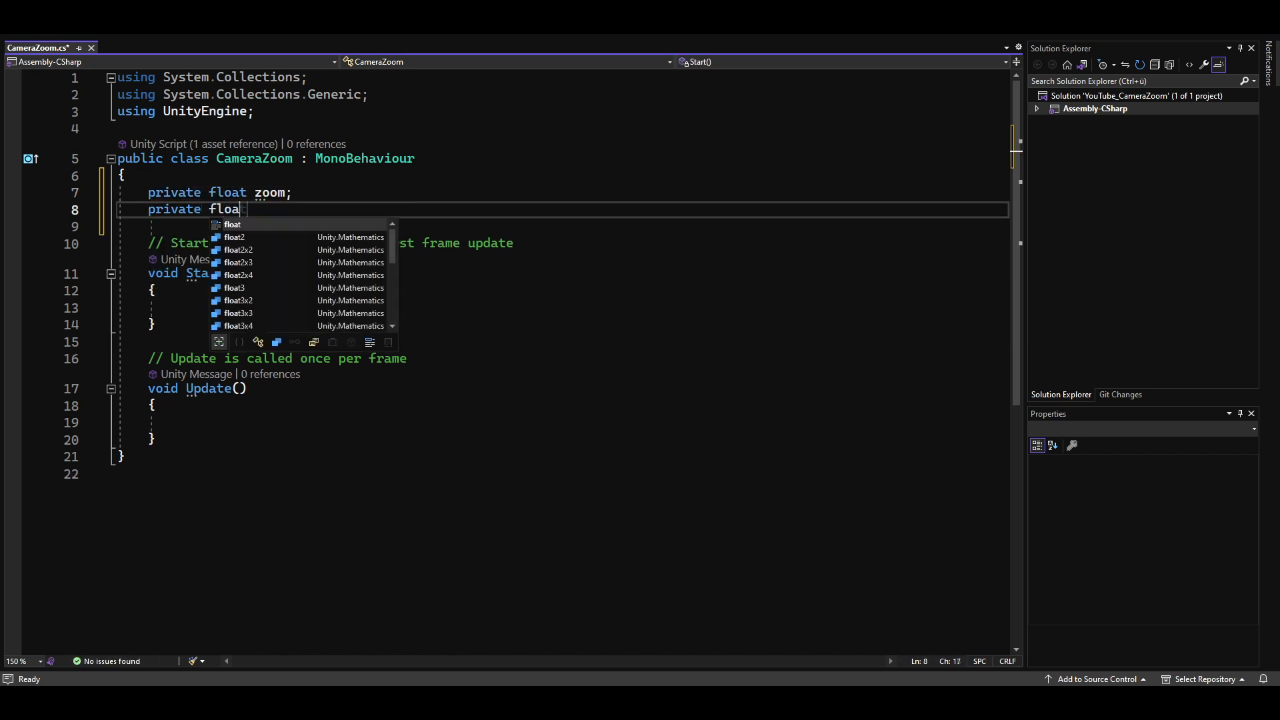
text(zoomMultiplier = 4f;)
text(private)
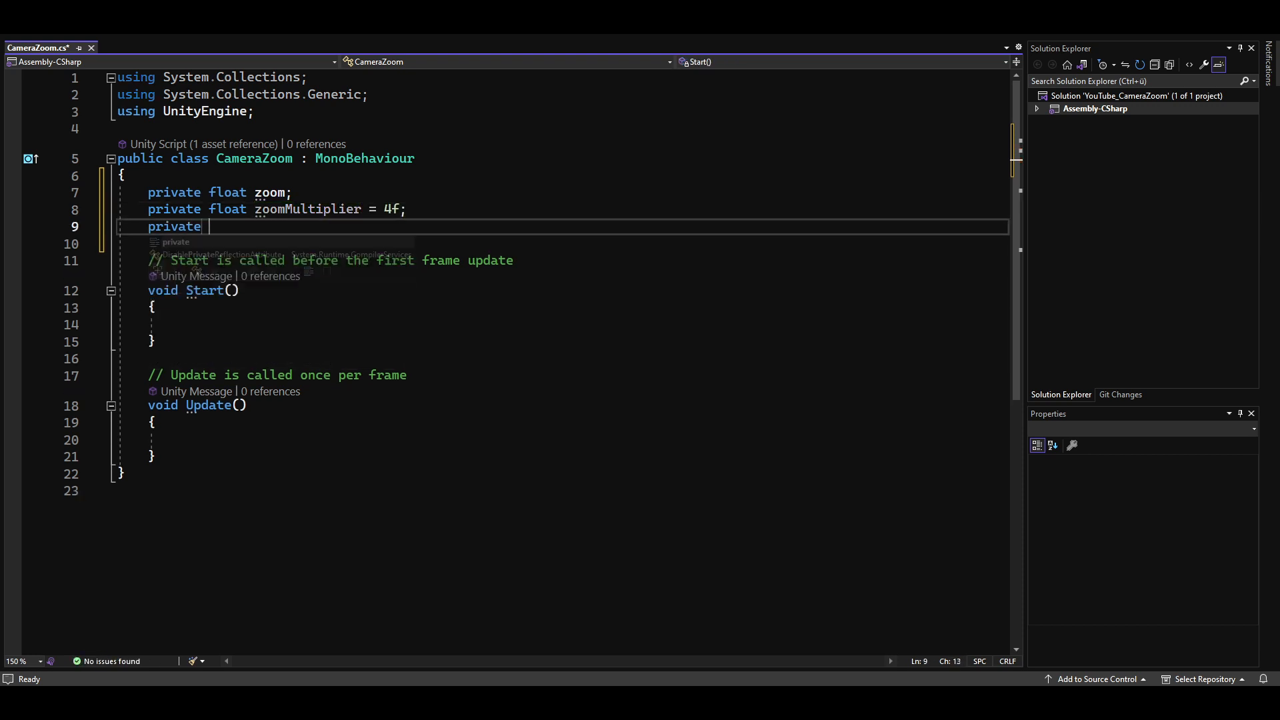
text(float minZoom = 2f;)
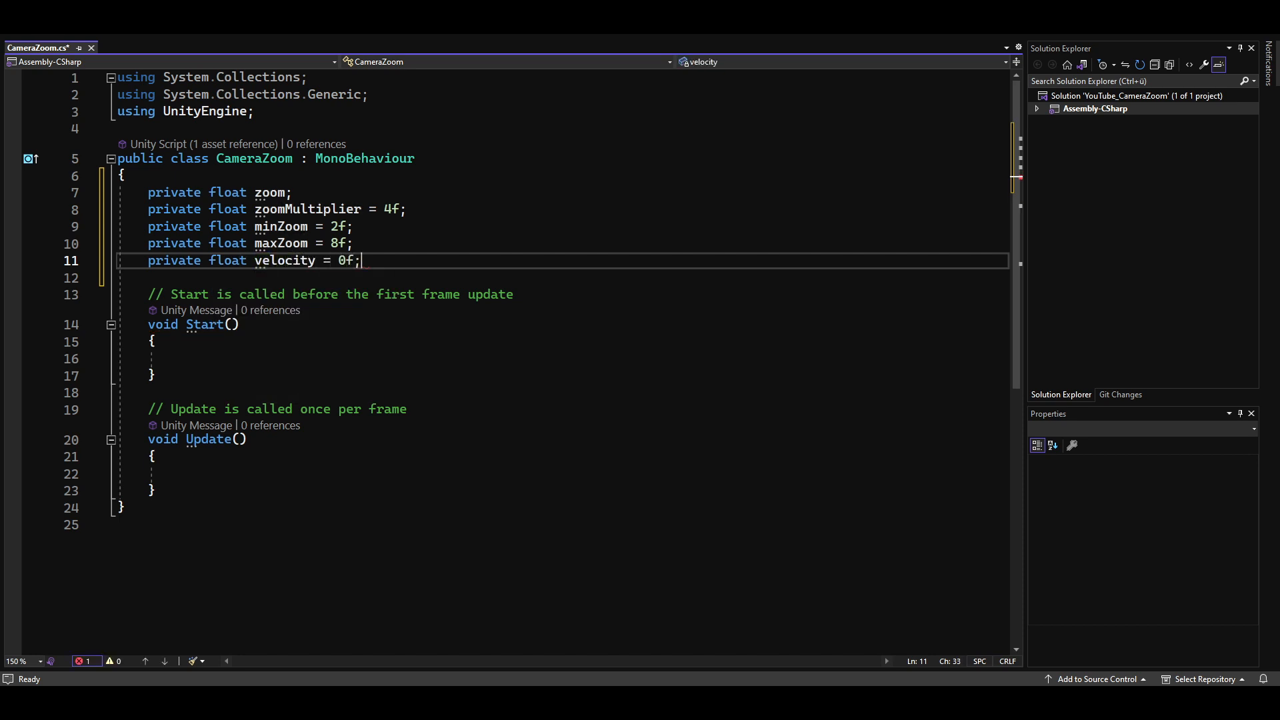
text(private float)
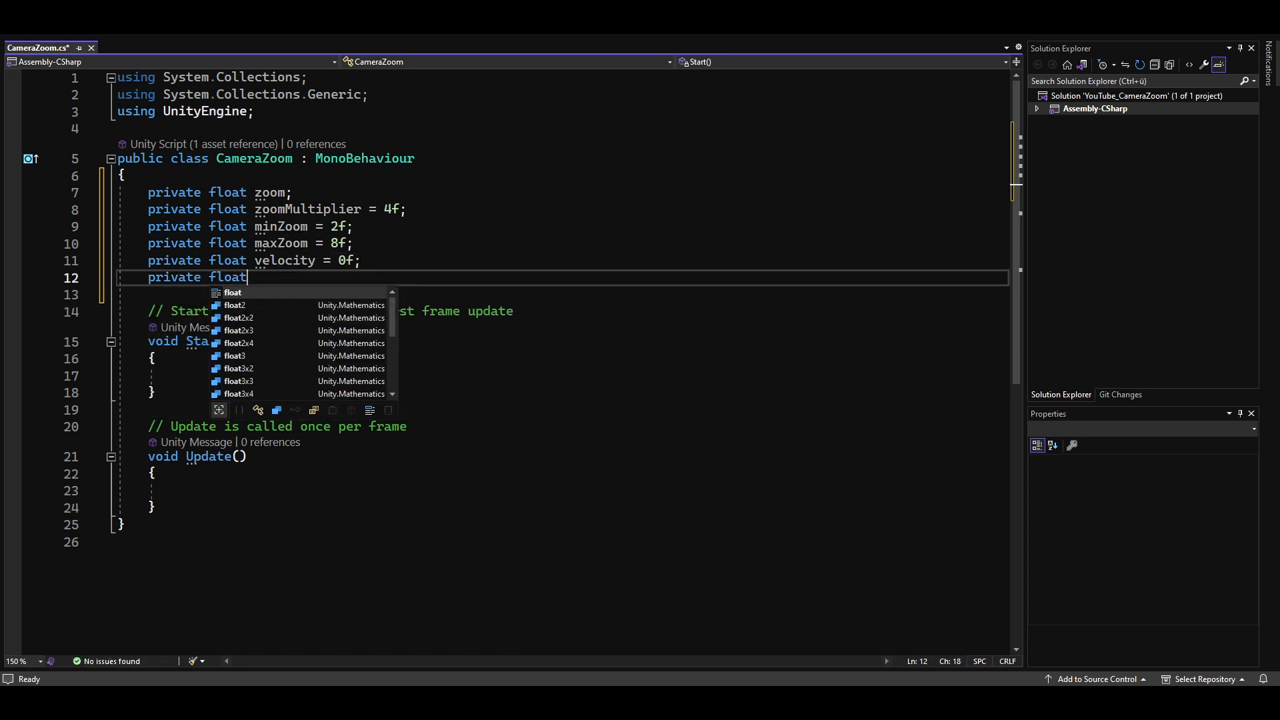
text(smoothTime = 0.2)
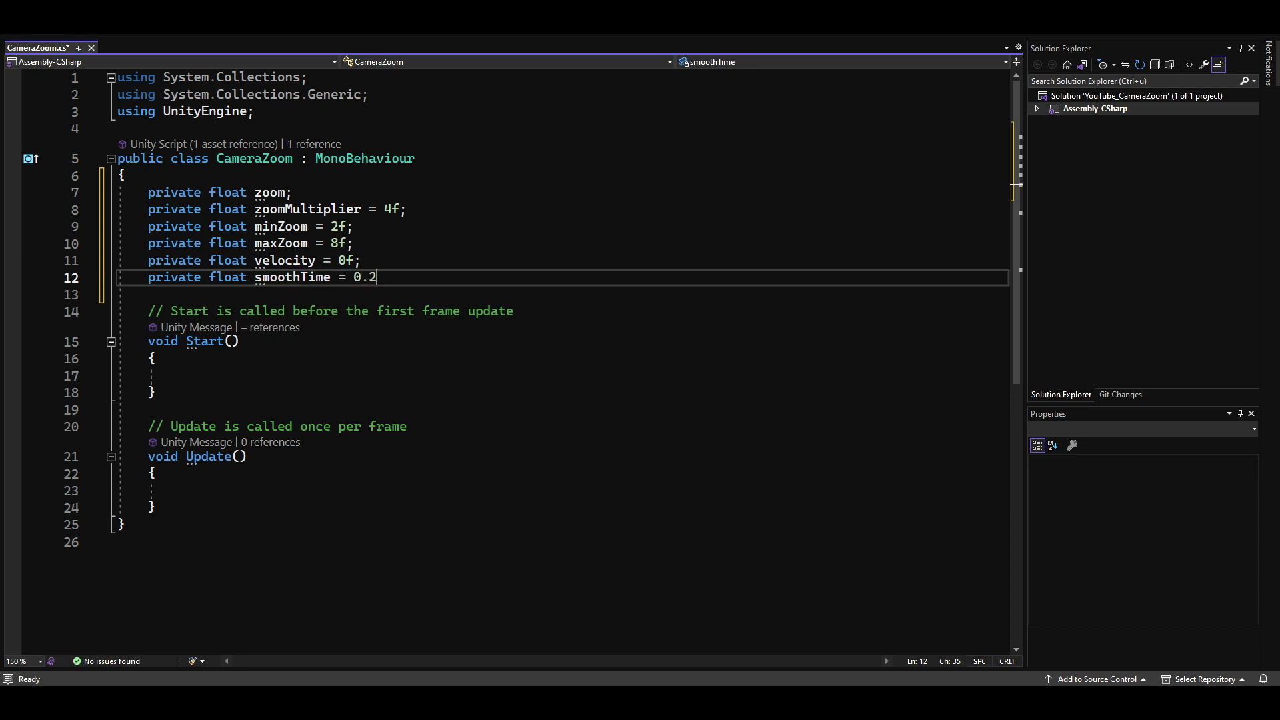
text(5f;)
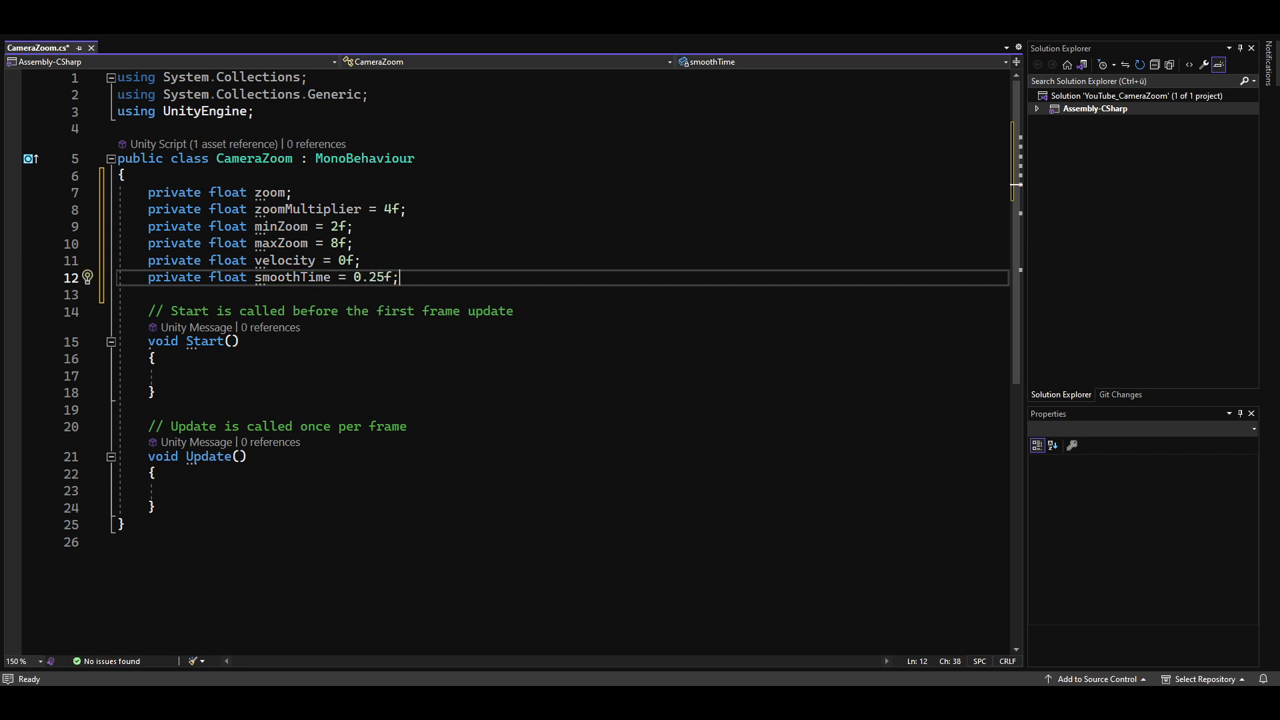
key(enter)
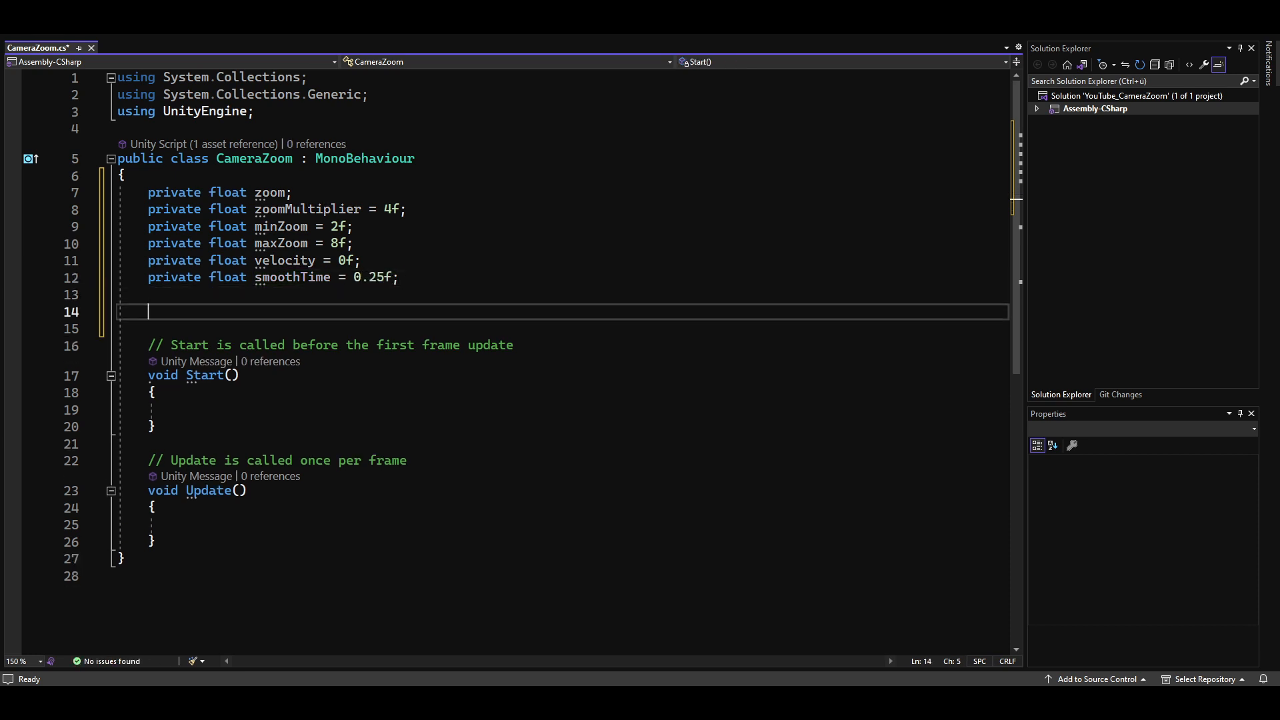
Add '[SerializeField] private Camera cam;' and set zoom = cam.orthographicSize in Start().
text([SerializeField] priv)
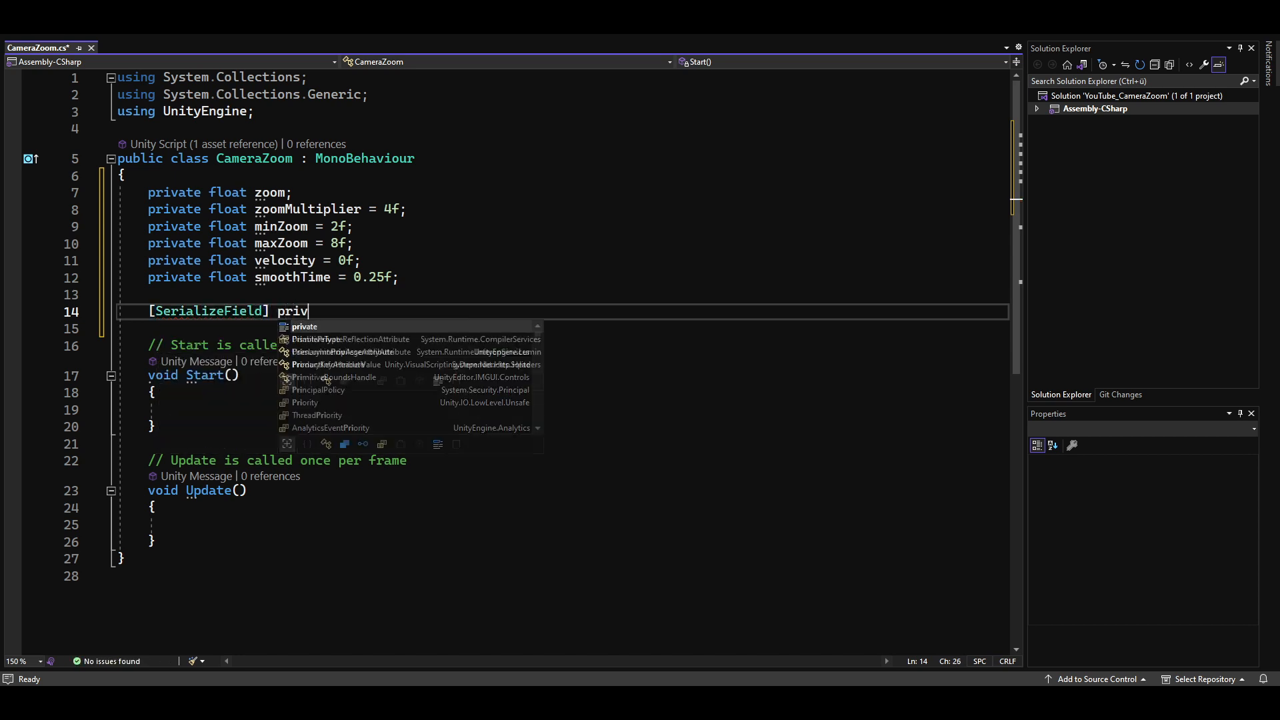
text(ate Camera cam;)
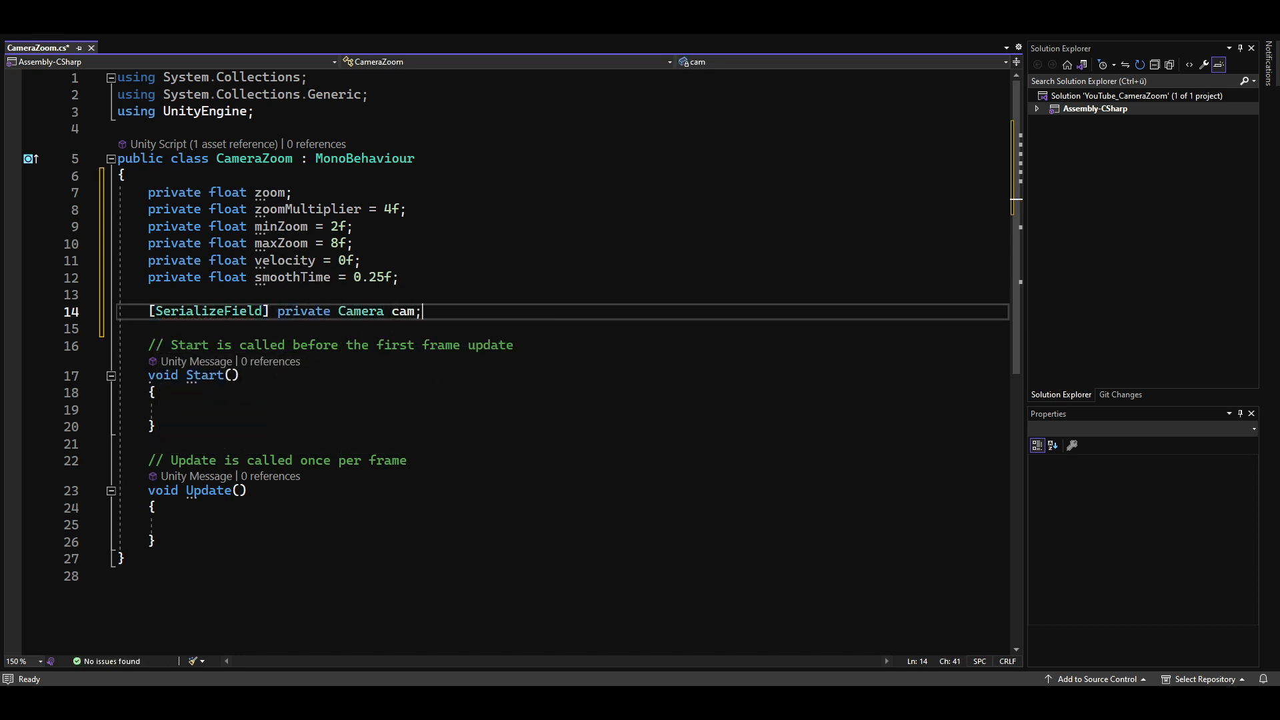
key(enter)
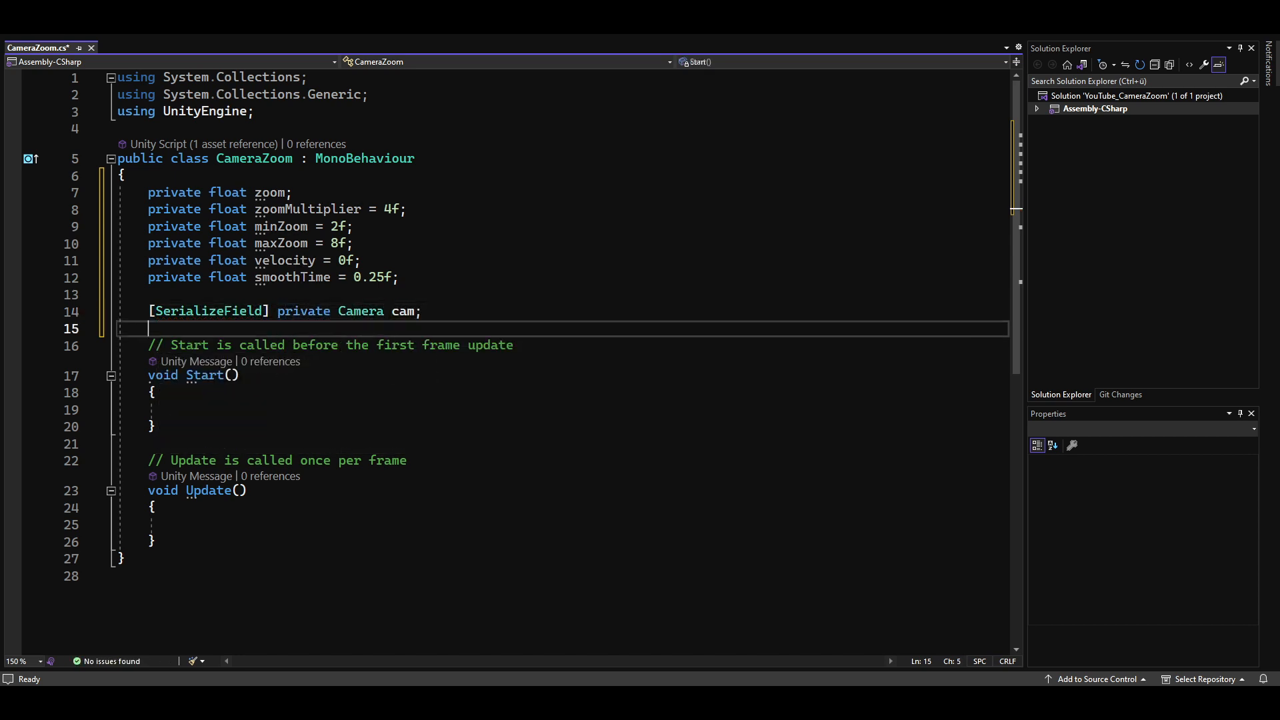
text(zoom = cam.orthographicSize;)
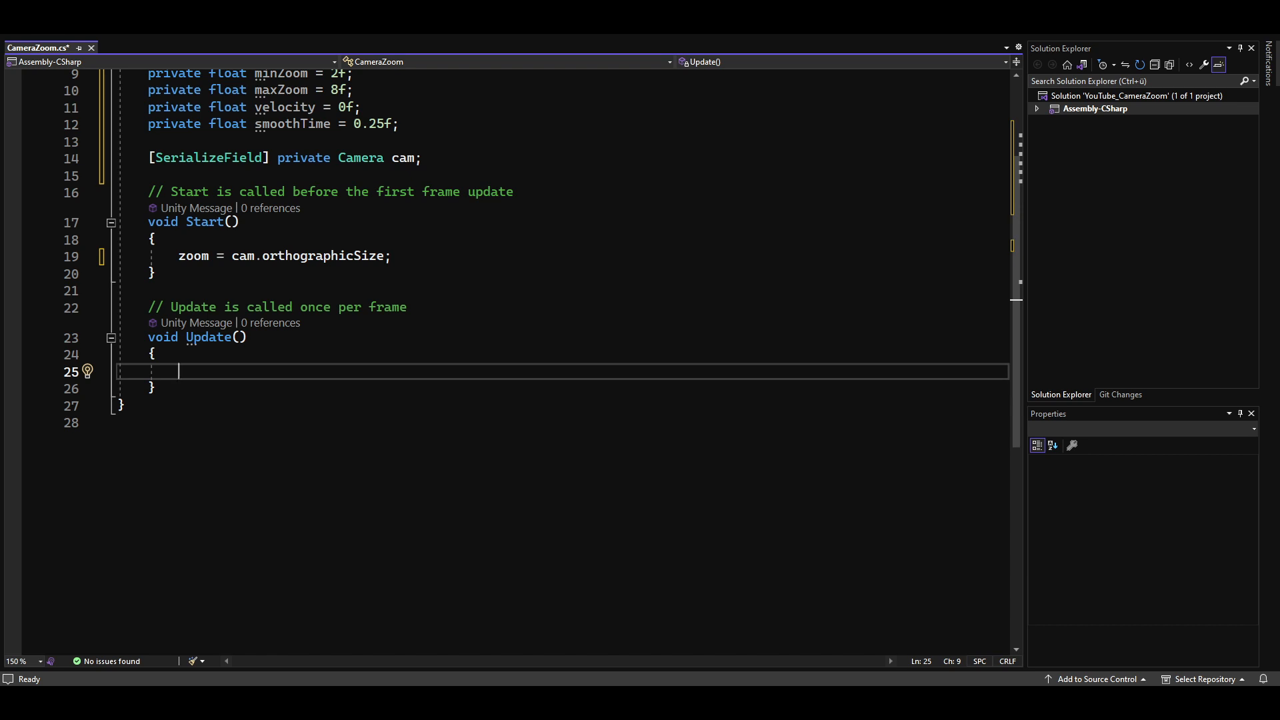
In Update(), read float scroll from Input.GetAxis("Mouse ScrollWheel").
text(float scroll = Input.GetAxis(")
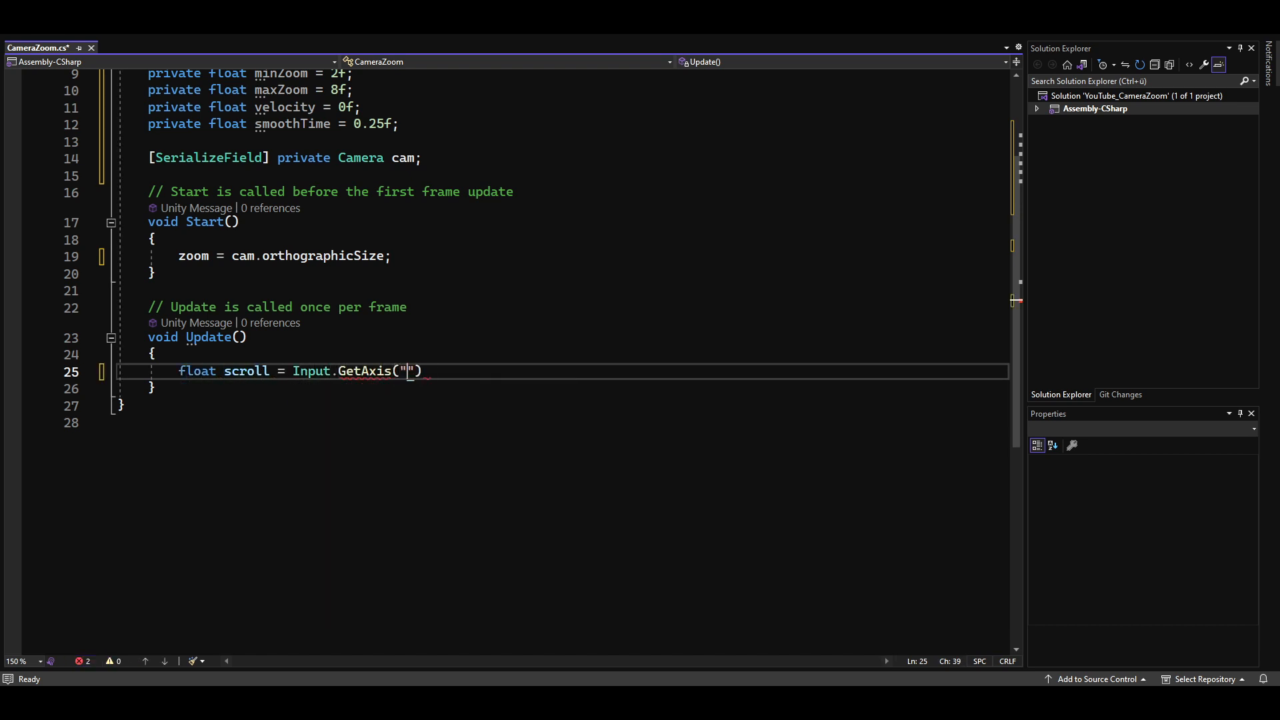
text(Mouse ScrollWheel)
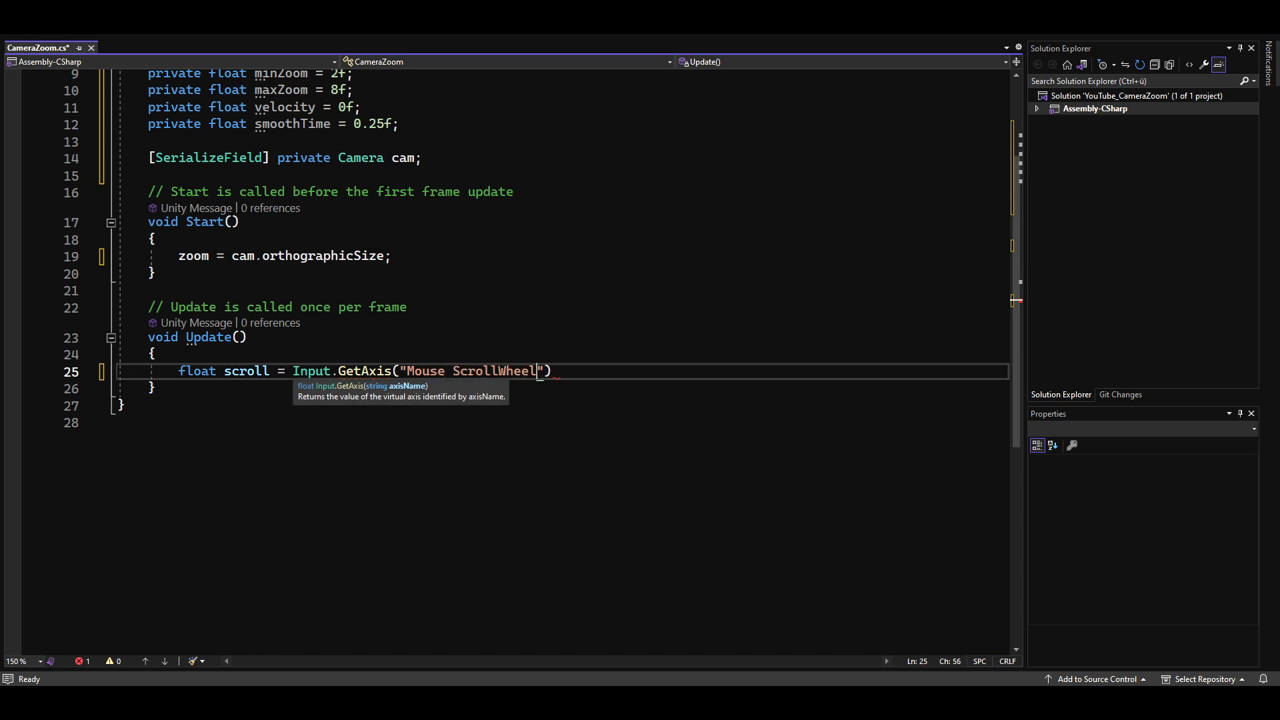
text(;)
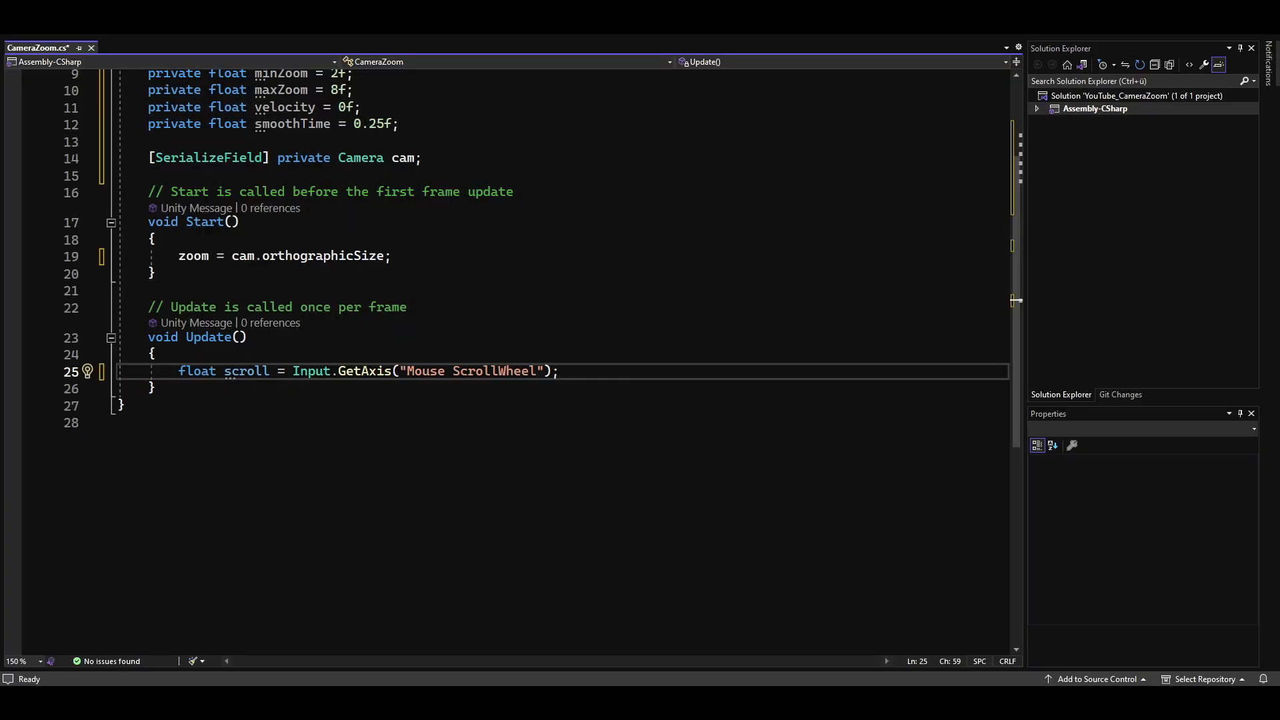
Subtract scroll times zoomMultiplier from zoom and clamp it between minZoom and maxZoom.
text(zoom -= scroll * zoomMultiplier;)
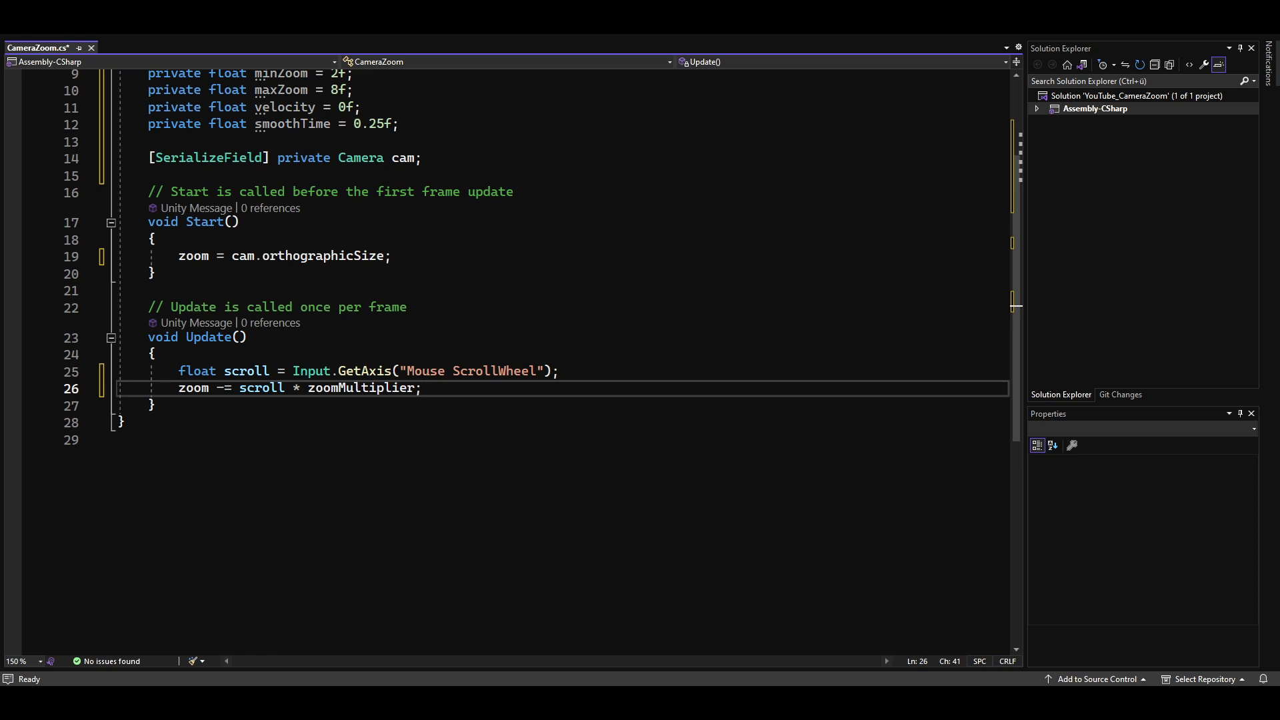
click(422, 388)
text(zoom = Mathf.Clamp(zoom, m)
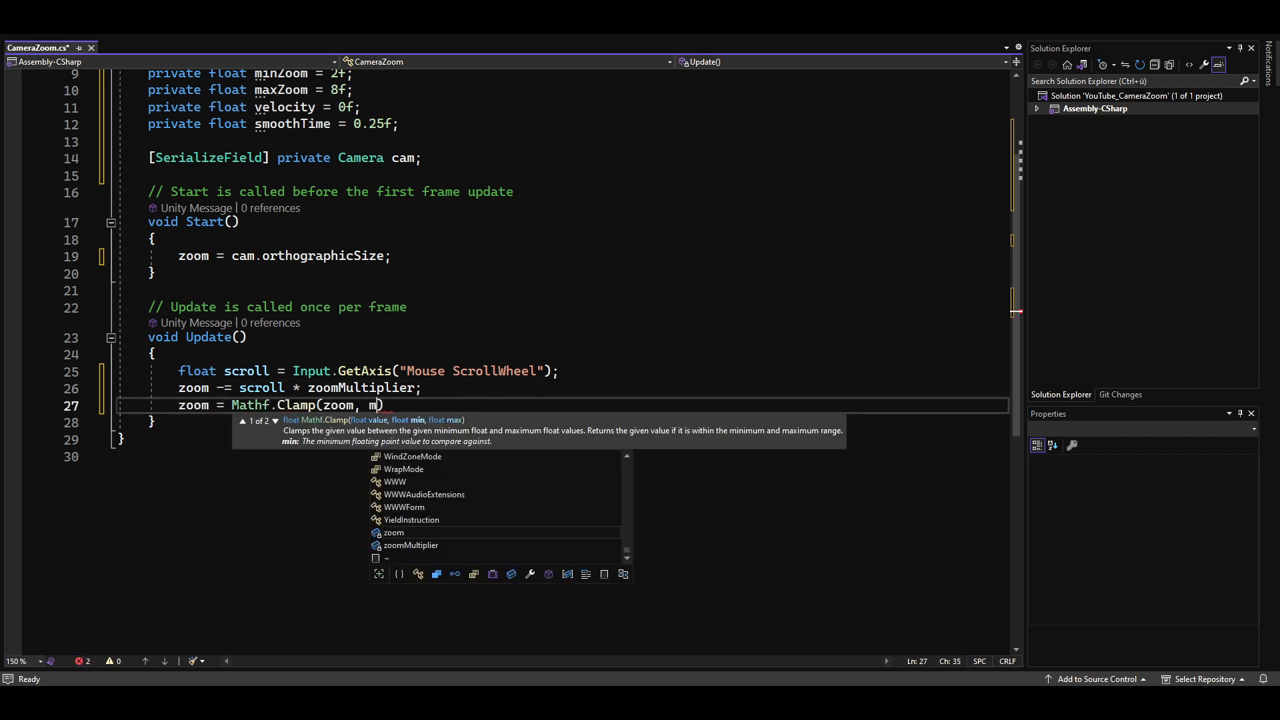
text(inZoom, maxZoom);)
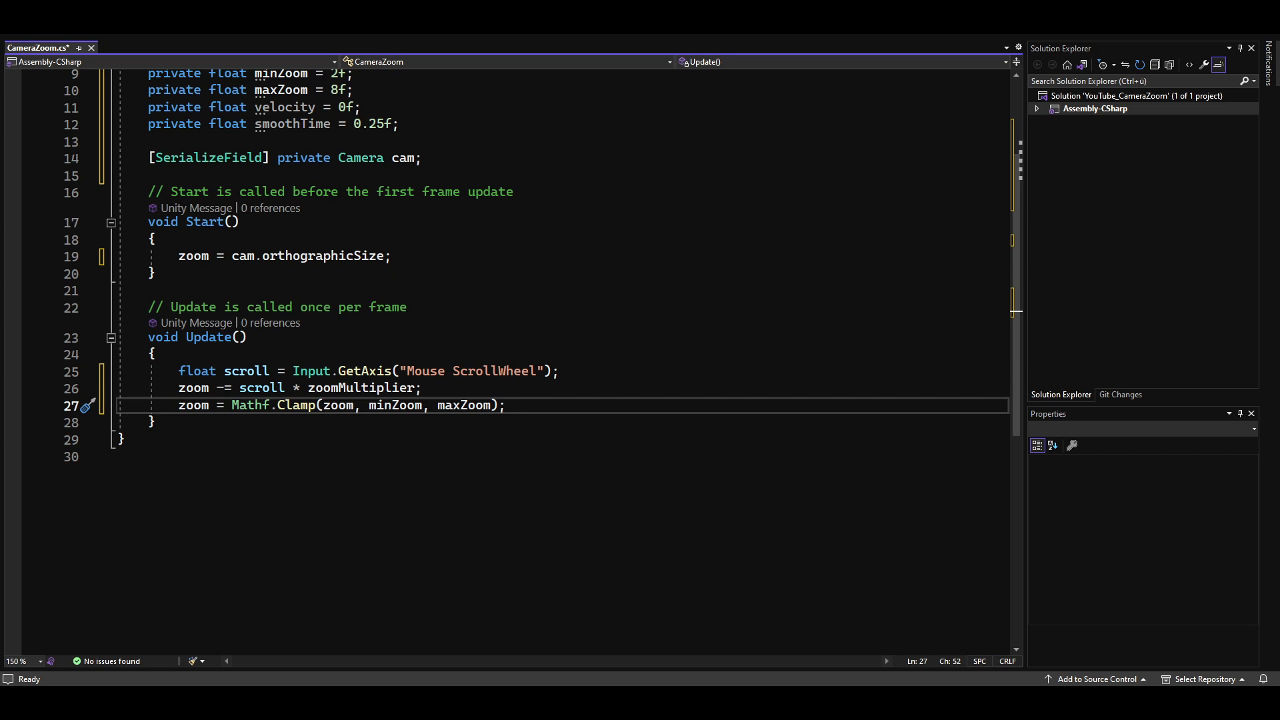
text(cam.orthographicSize = Mathf.SmoothDamp();)
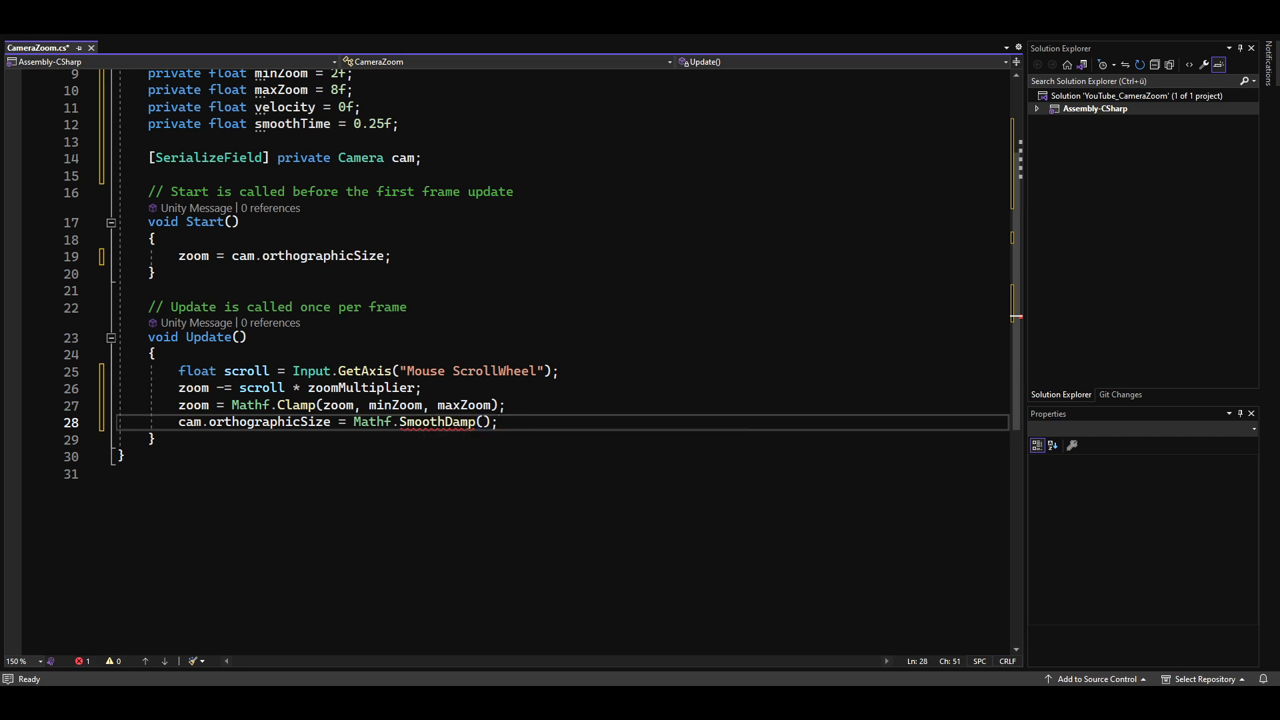
Set cam.orthographicSize = Mathf.SmoothDamp(cam.orthographicSize, zoom, ref velocity, smoothTime) in Update().
click(88, 422)
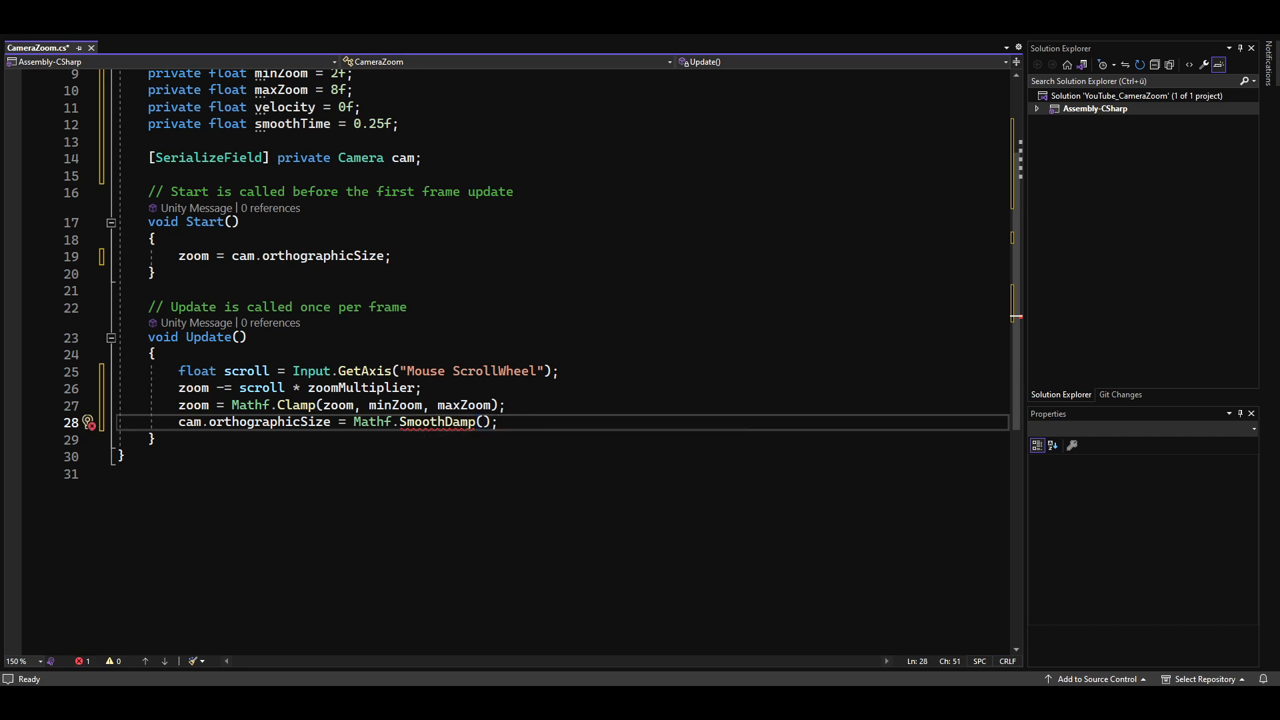
text(cam.orthographicSize, z)
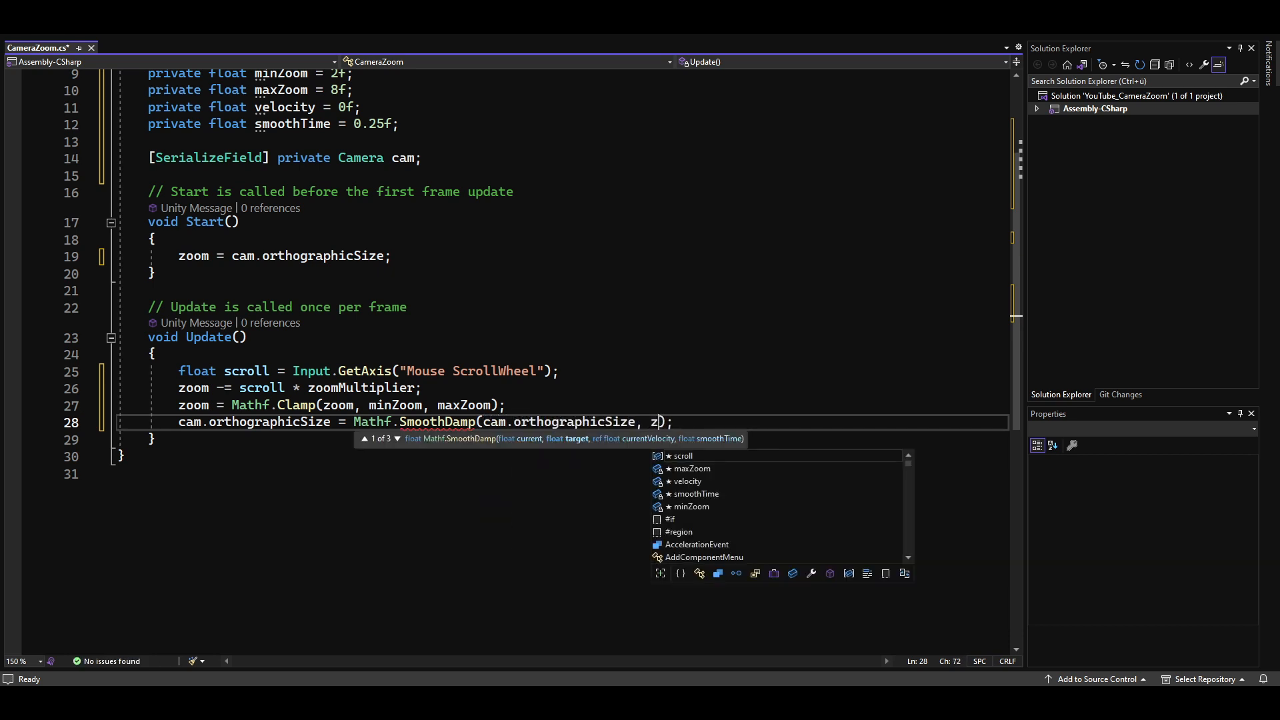
text(oom, ref veloc)
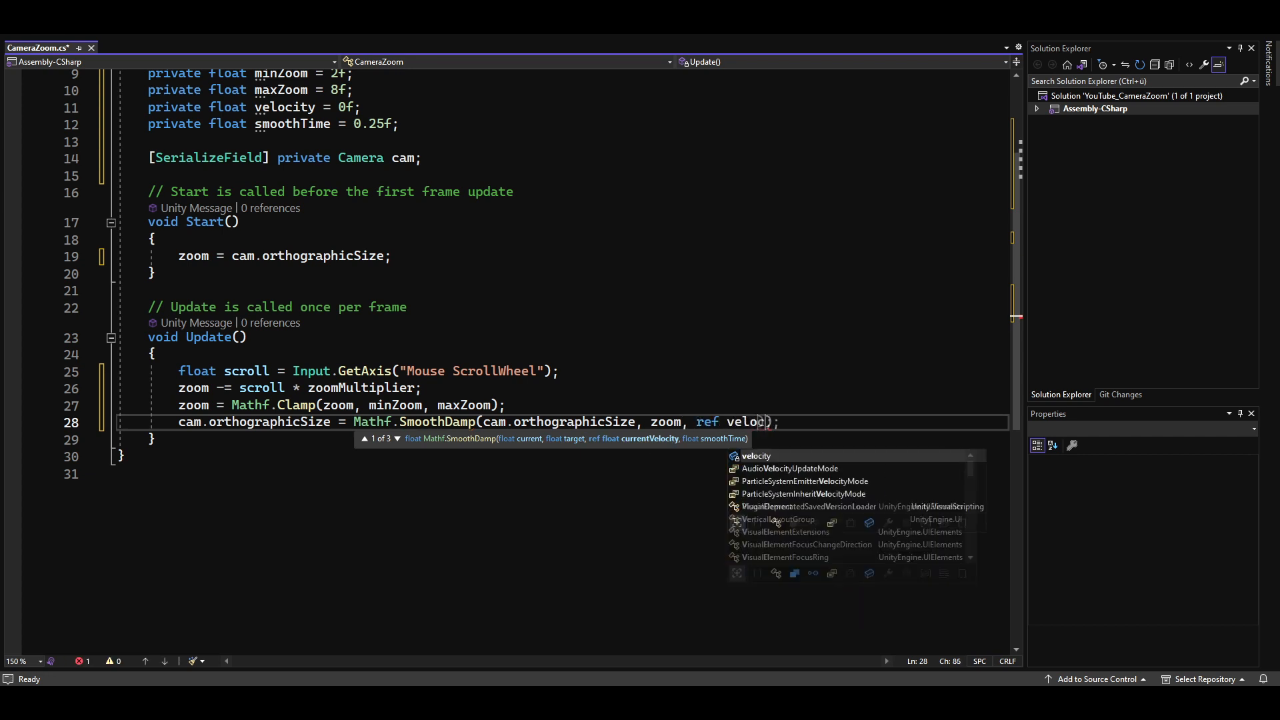
text(, smoothTi)
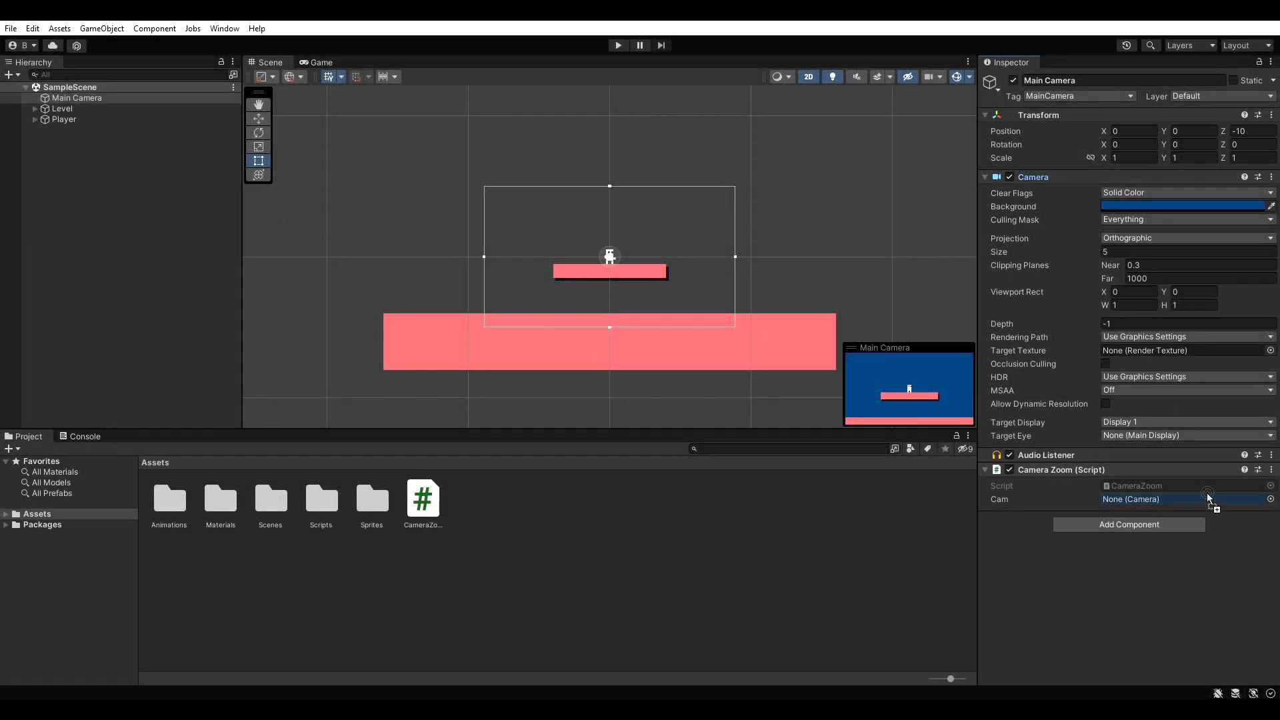
Assign Main Camera to the Camera Zoom Cam field and enter Play mode to test zooming.
click(1184, 499)
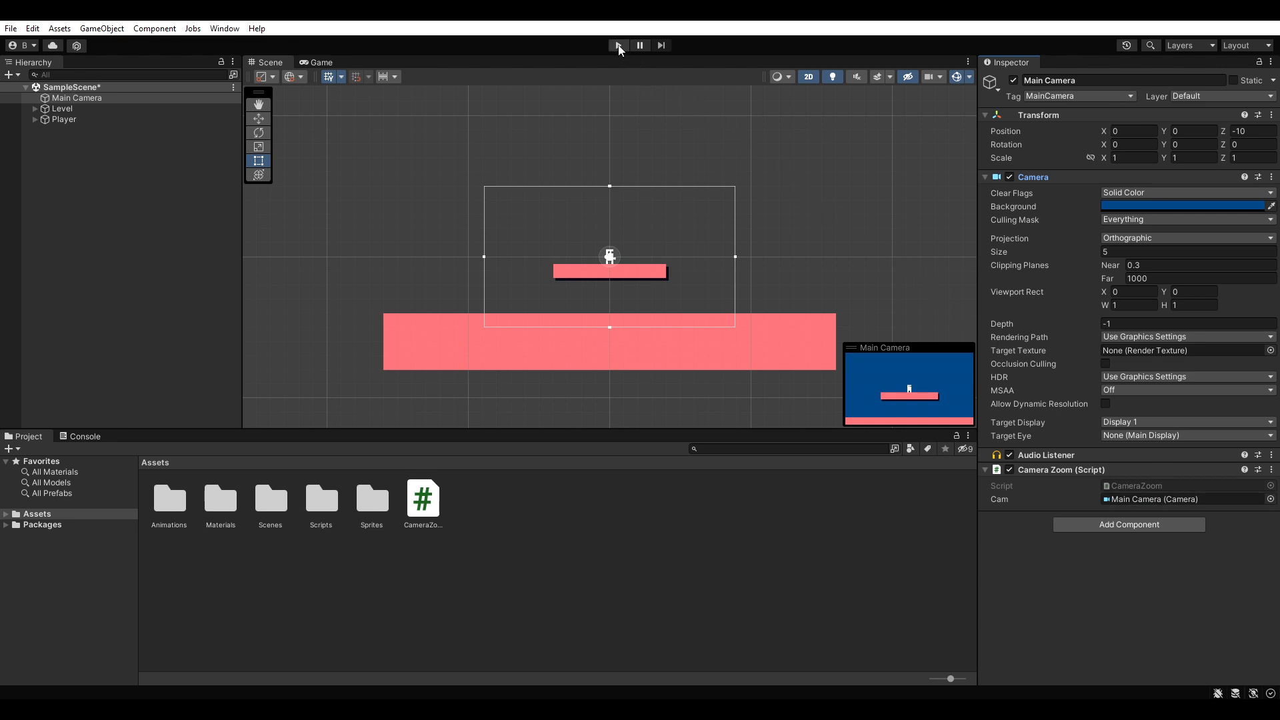
click(618, 45)
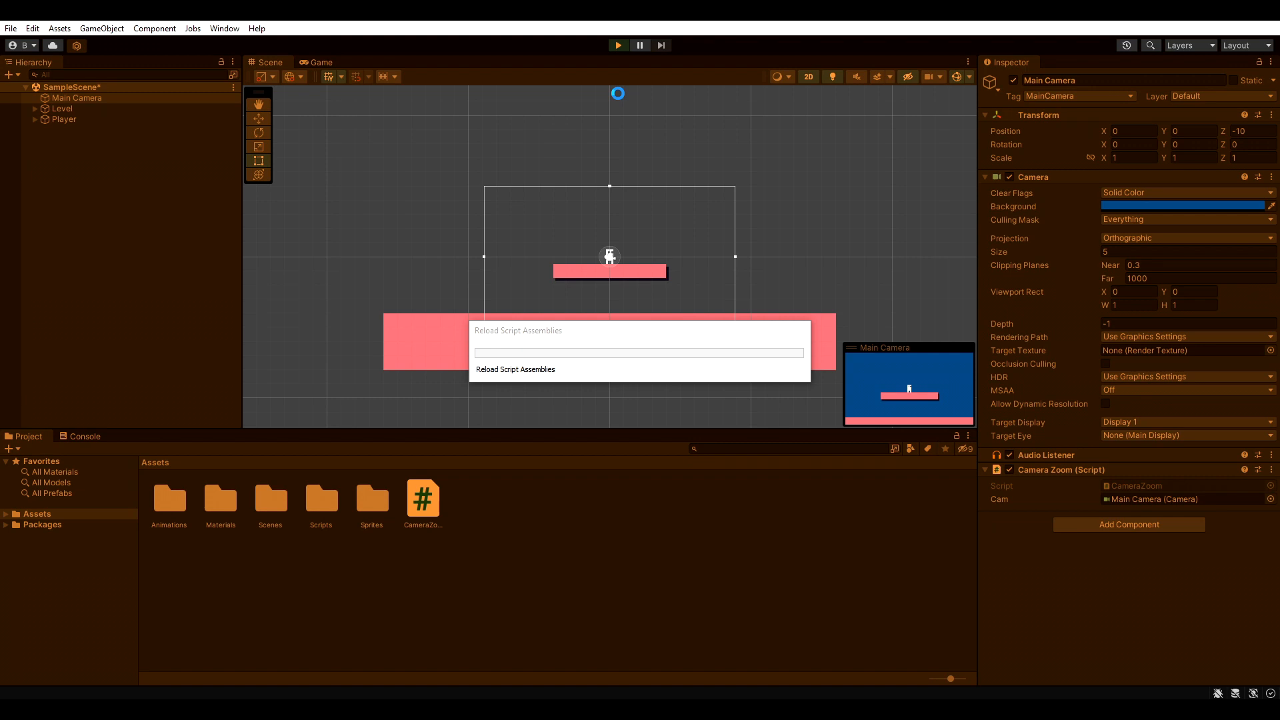
click(319, 61)
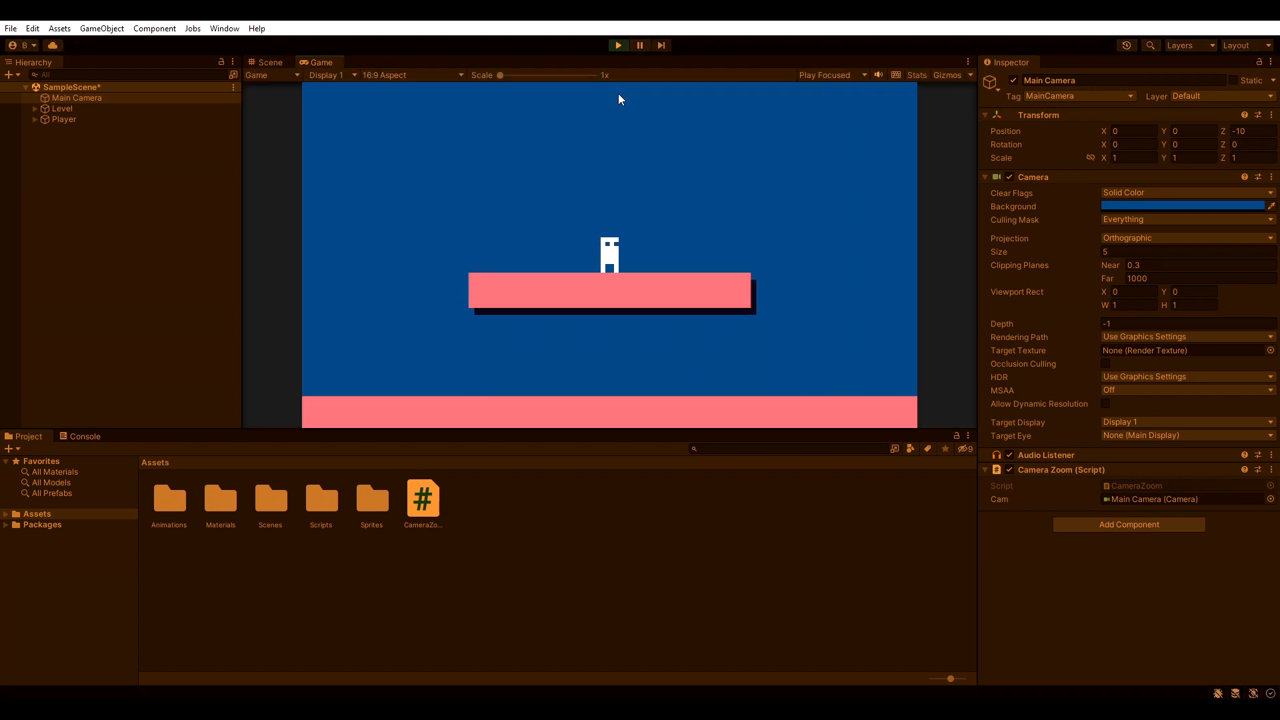